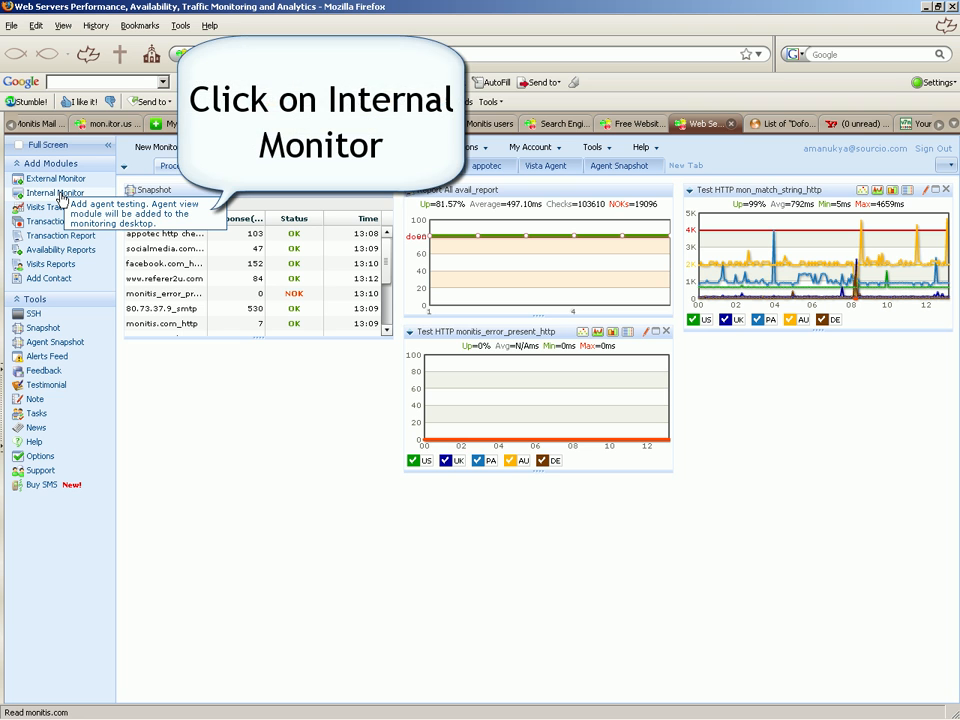
# Download the Linux (32bit) internal monitoring agent package once its private key is generated.
pyautogui.click(54, 192)
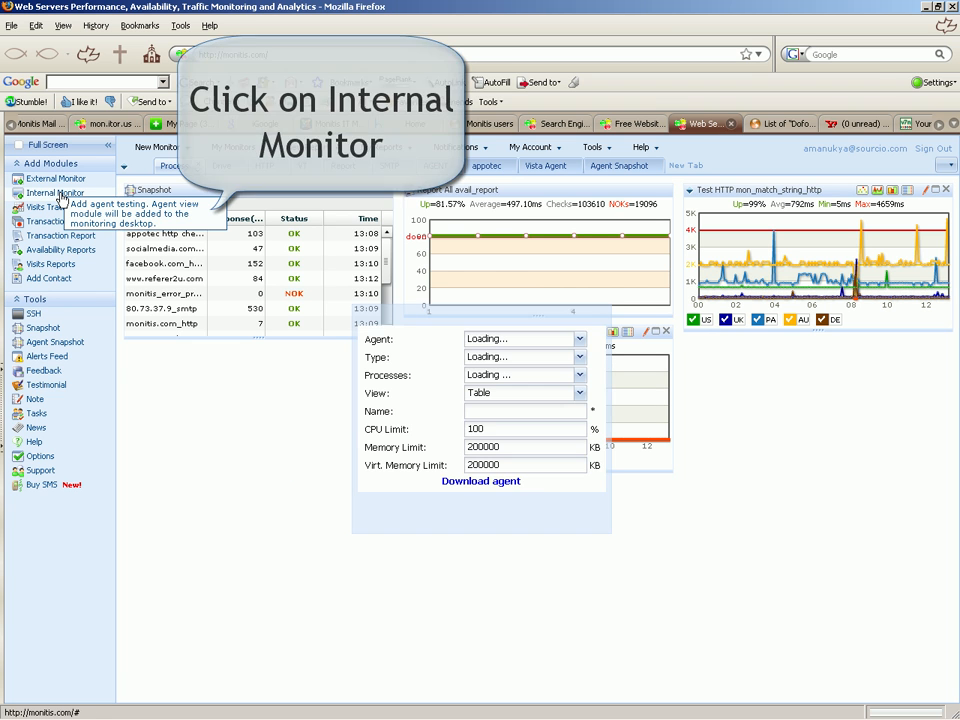
pyautogui.click(54, 192)
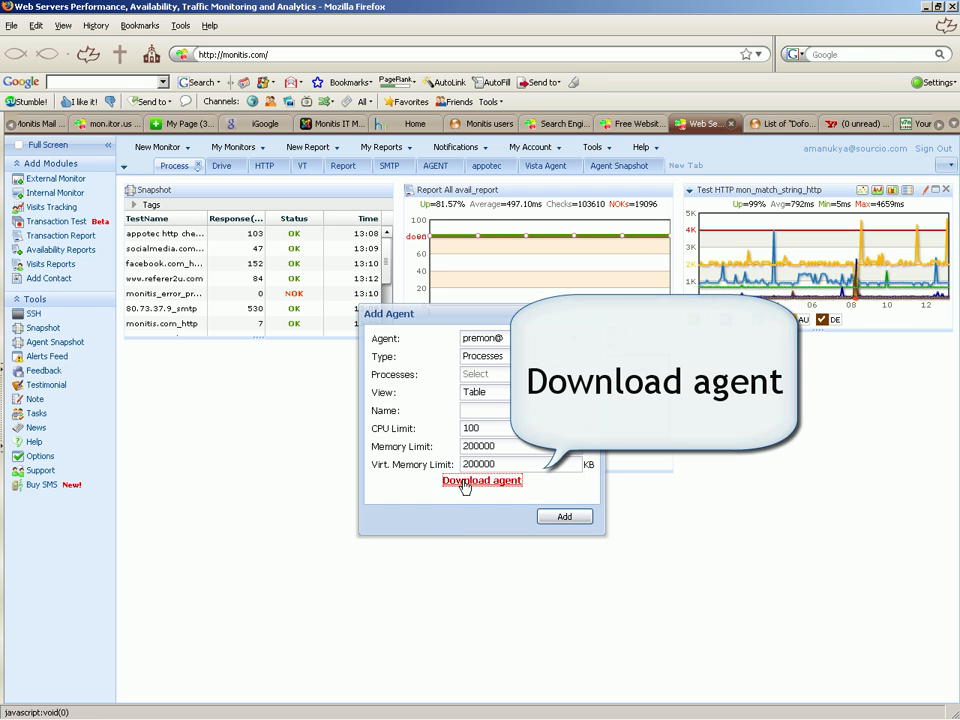
pyautogui.click(482, 480)
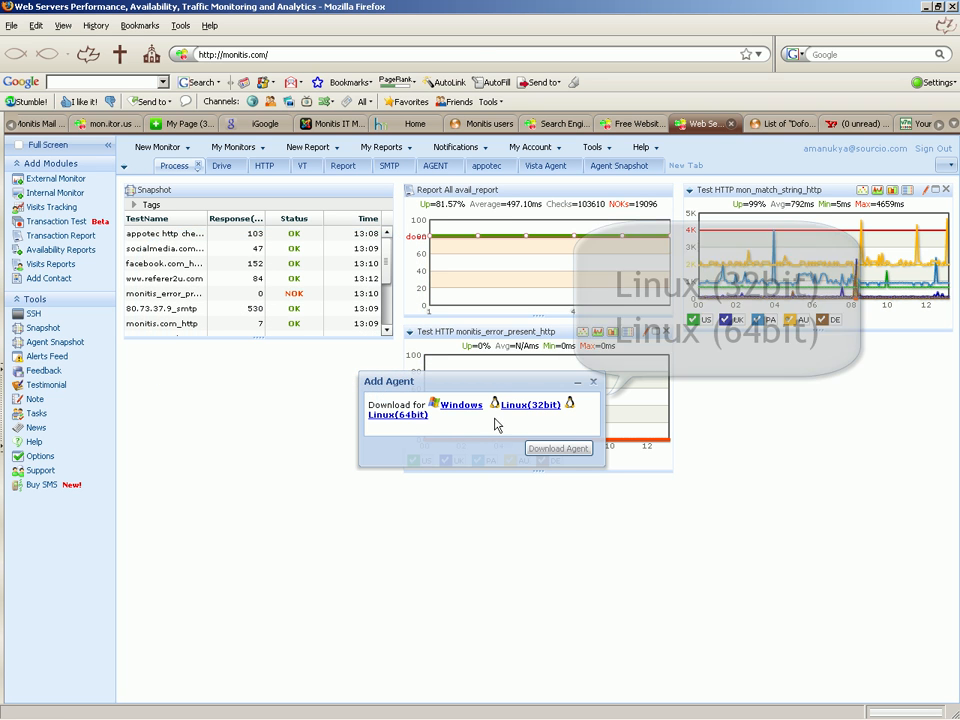
pyautogui.moveTo(524, 404)
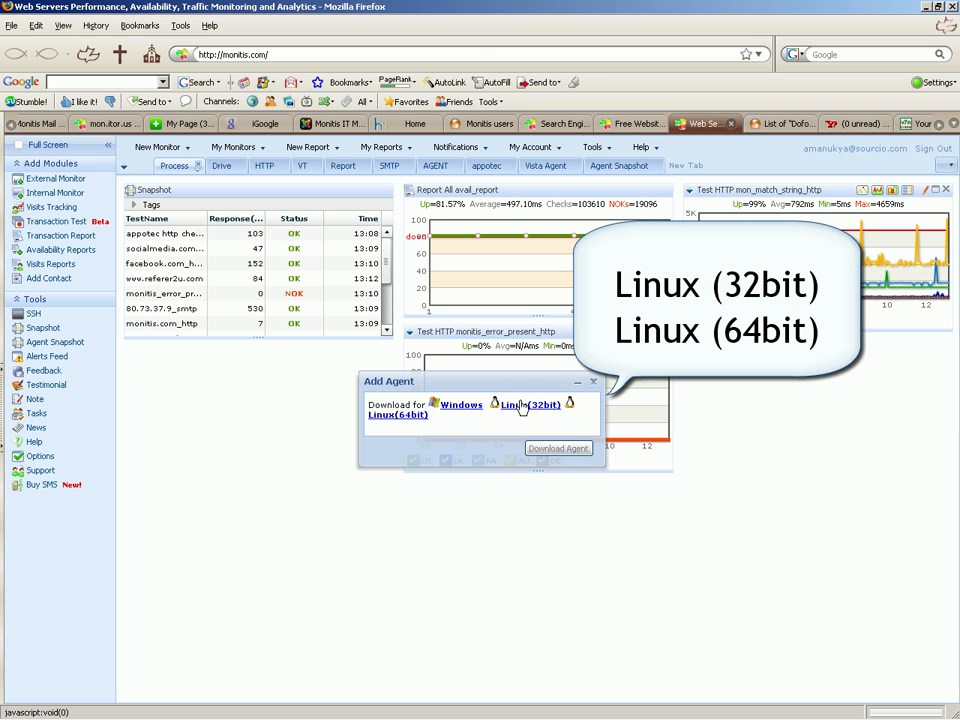
pyautogui.click(520, 404)
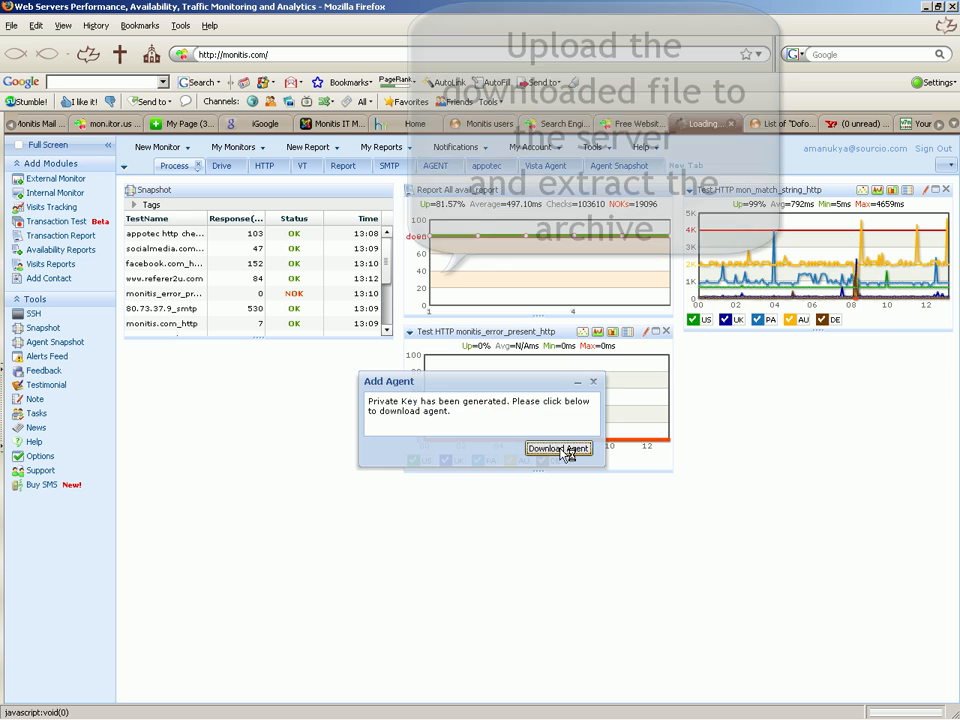
pyautogui.click(558, 448)
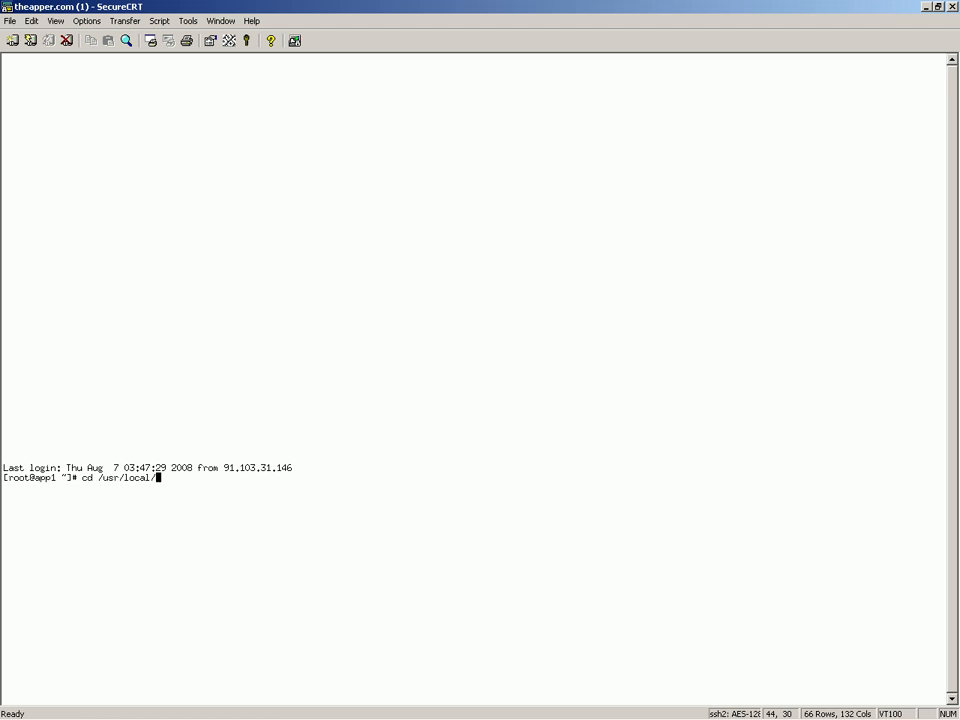
pyautogui.write('monitis/')
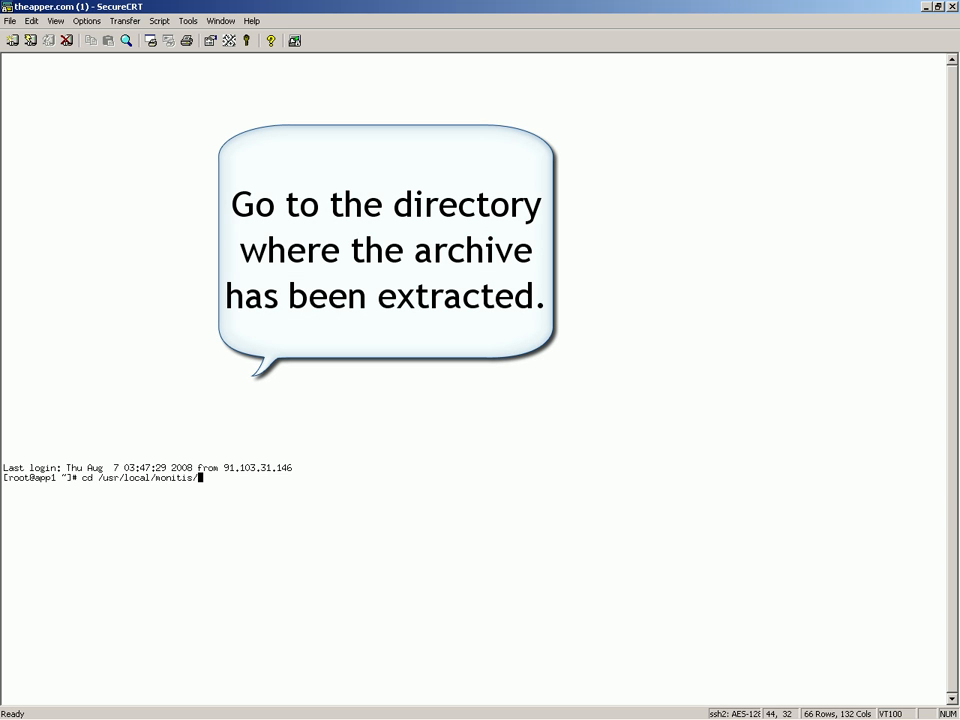
pyautogui.write('monitis')
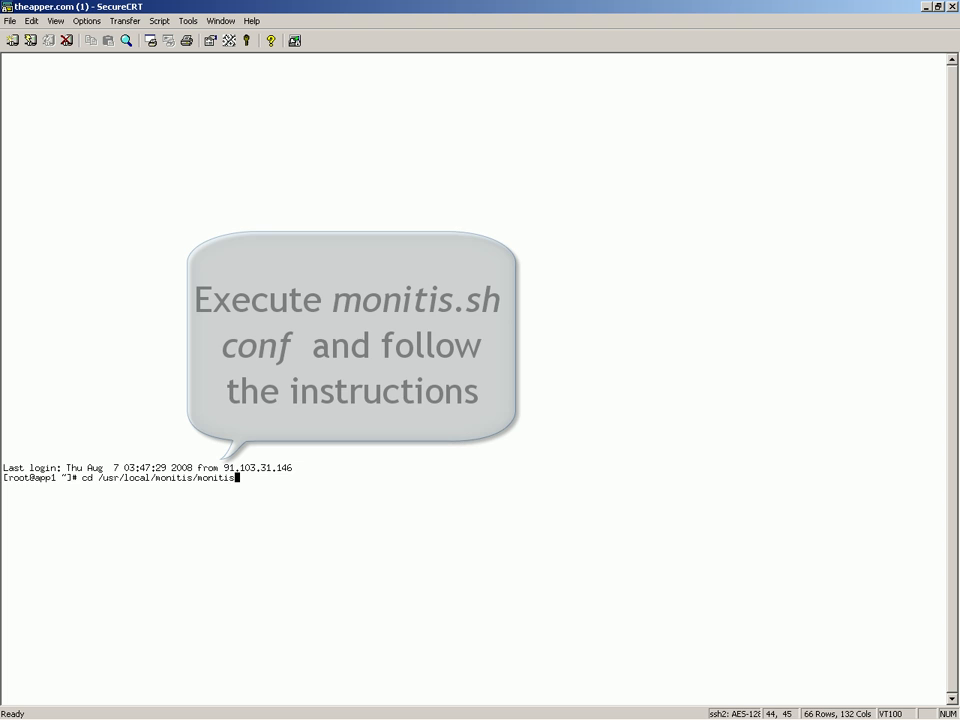
pyautogui.write('./monitis.sh conf')
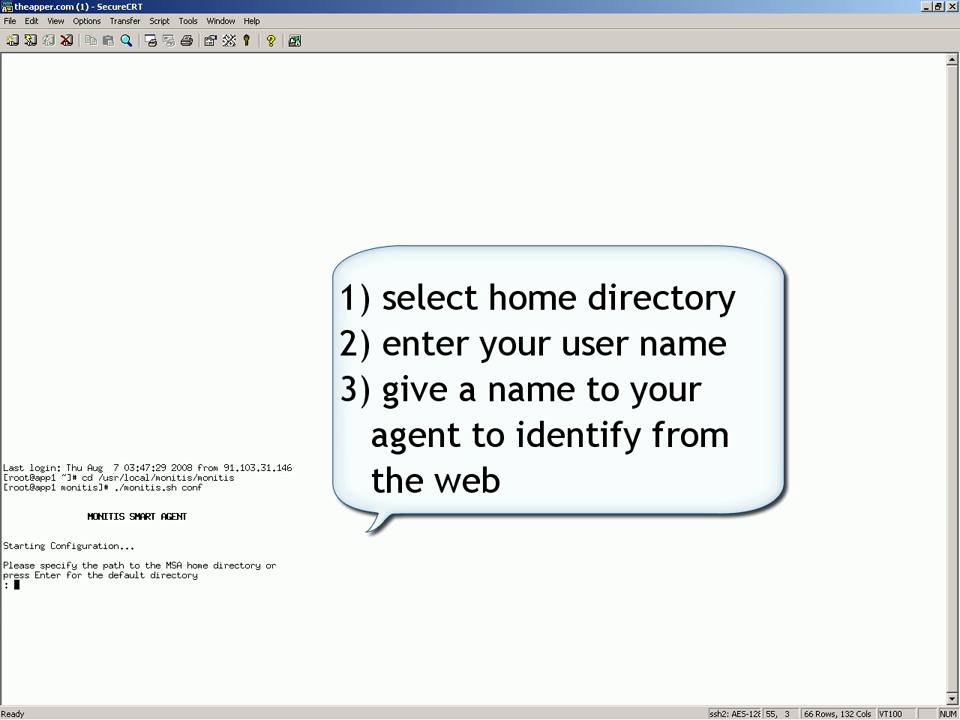
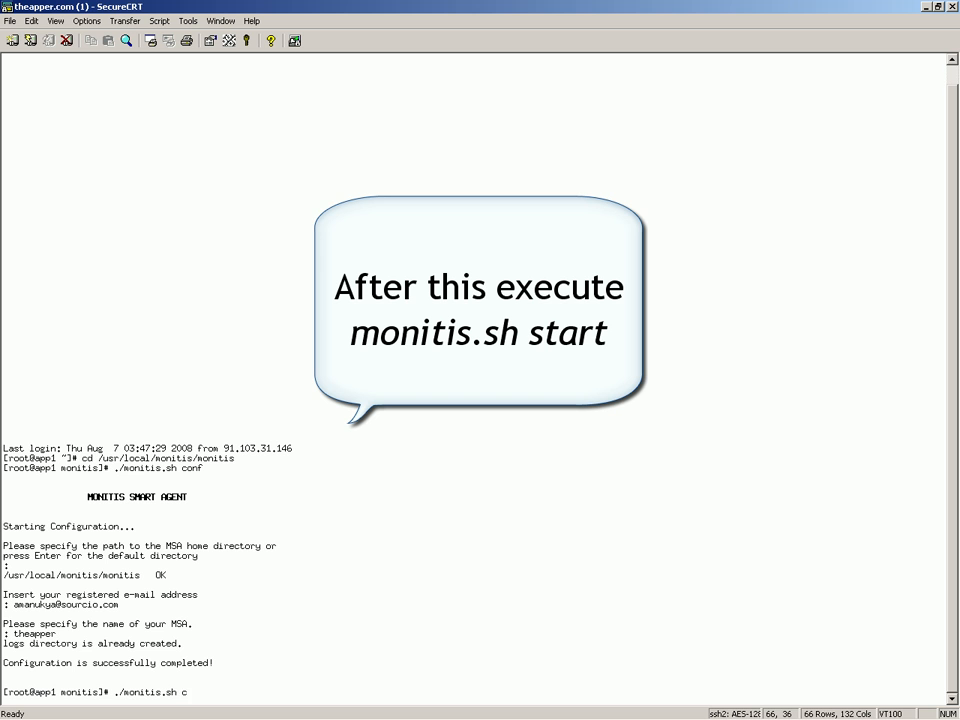
pyautogui.write('s')
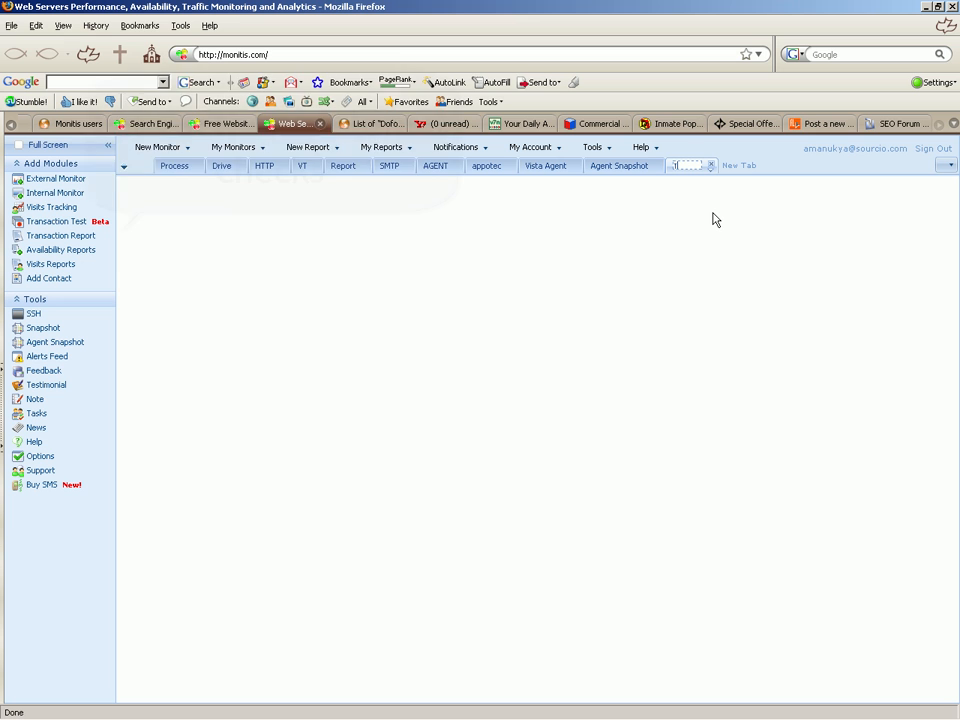
# Add a CPU check named theapper_cpu for the theapper agent, keeping the 100/0 limits.
pyautogui.click(42, 192)
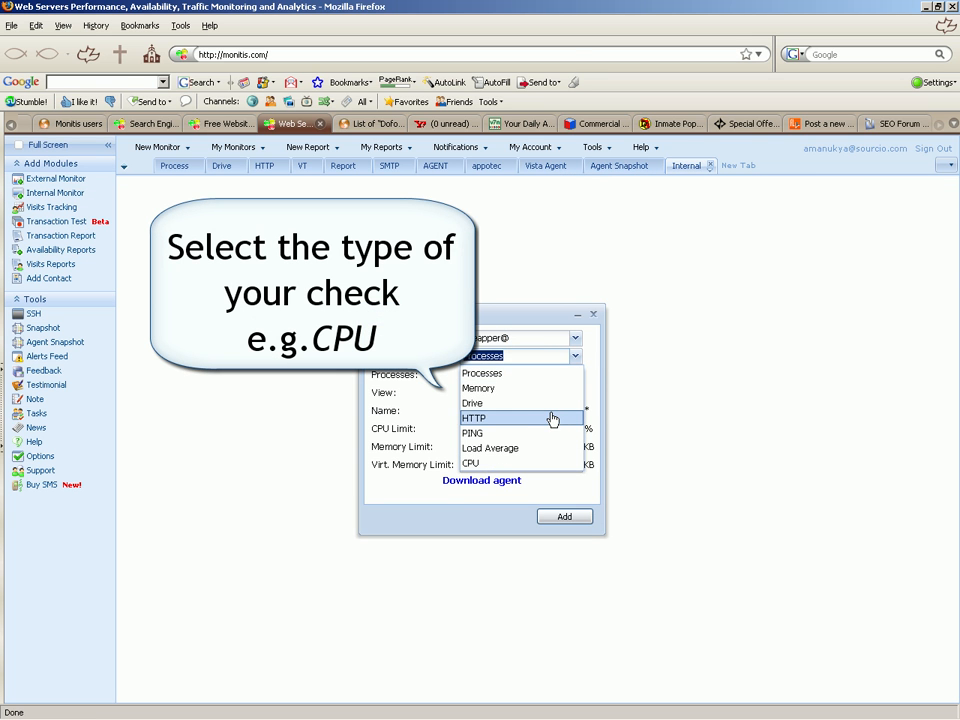
pyautogui.click(470, 464)
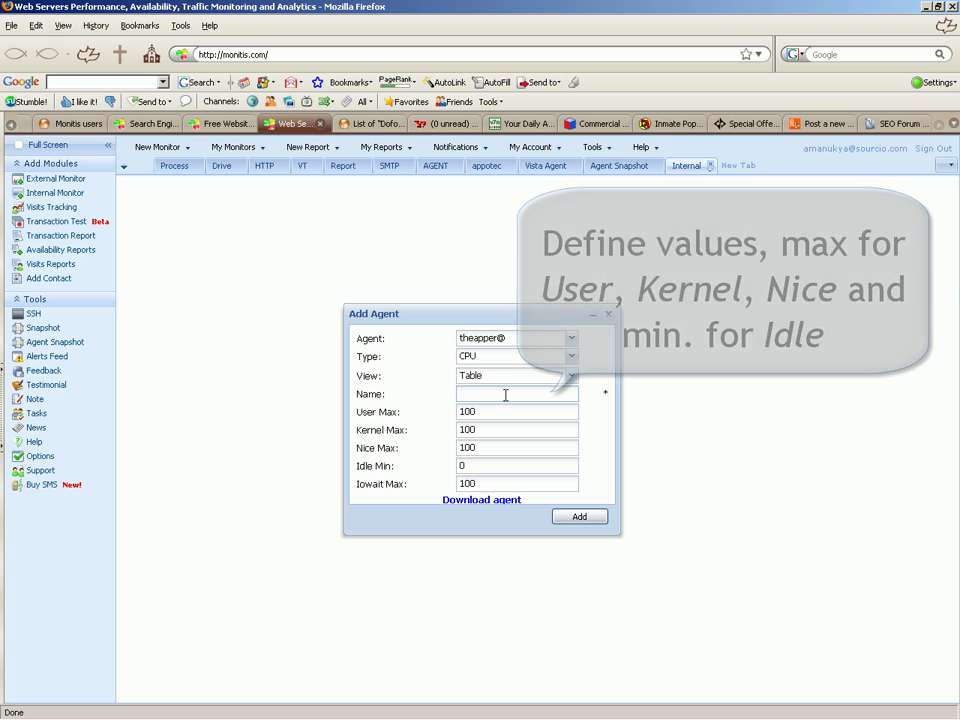
pyautogui.write('theapper_cpu')
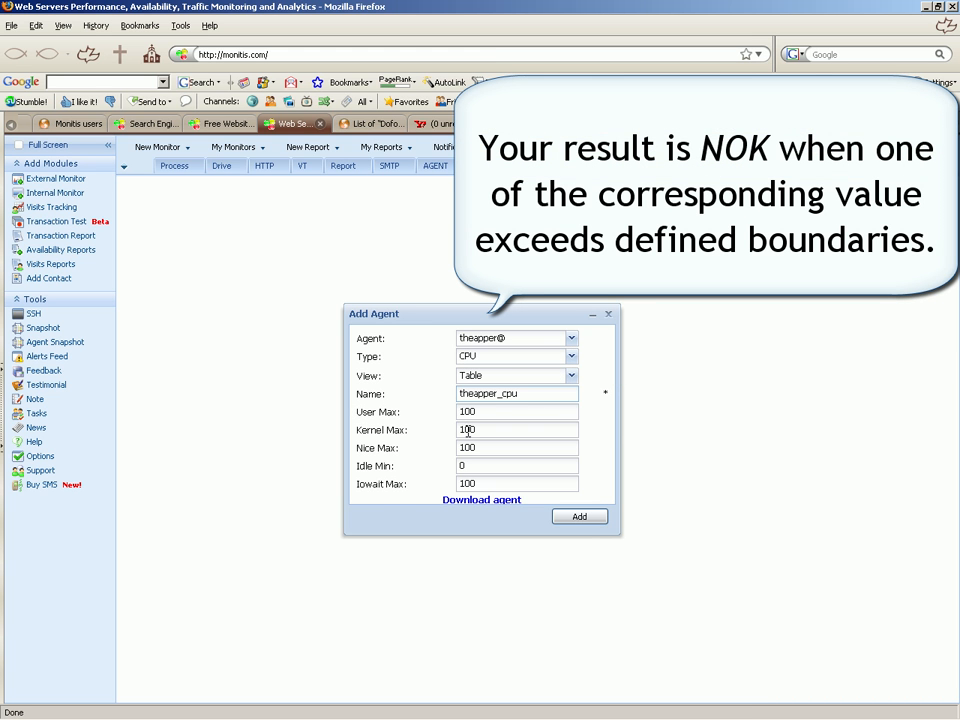
pyautogui.click(580, 516)
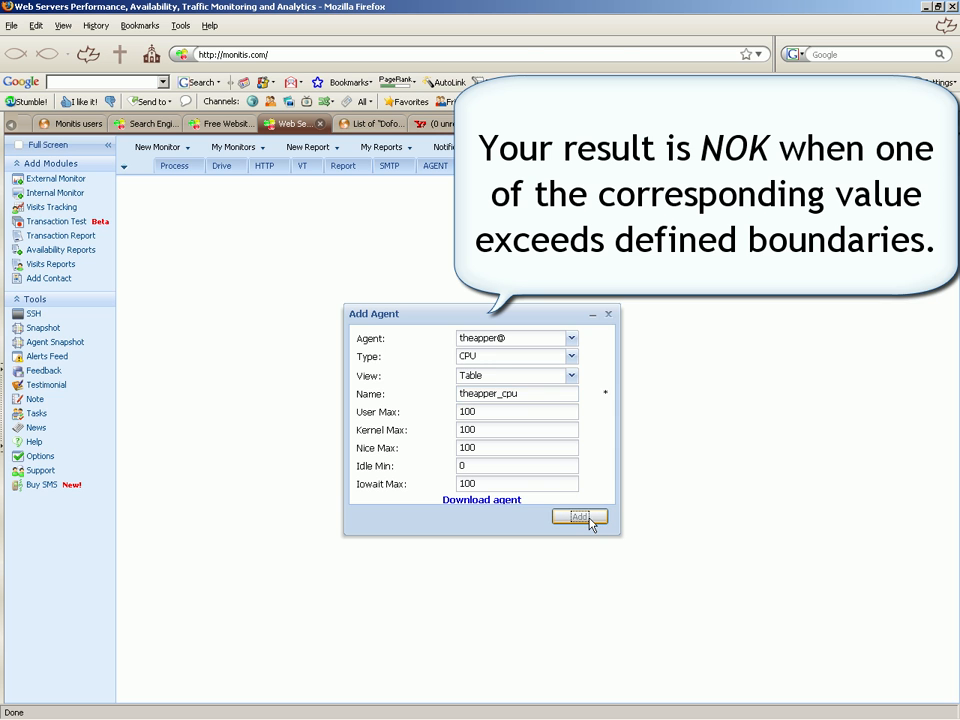
pyautogui.click(580, 516)
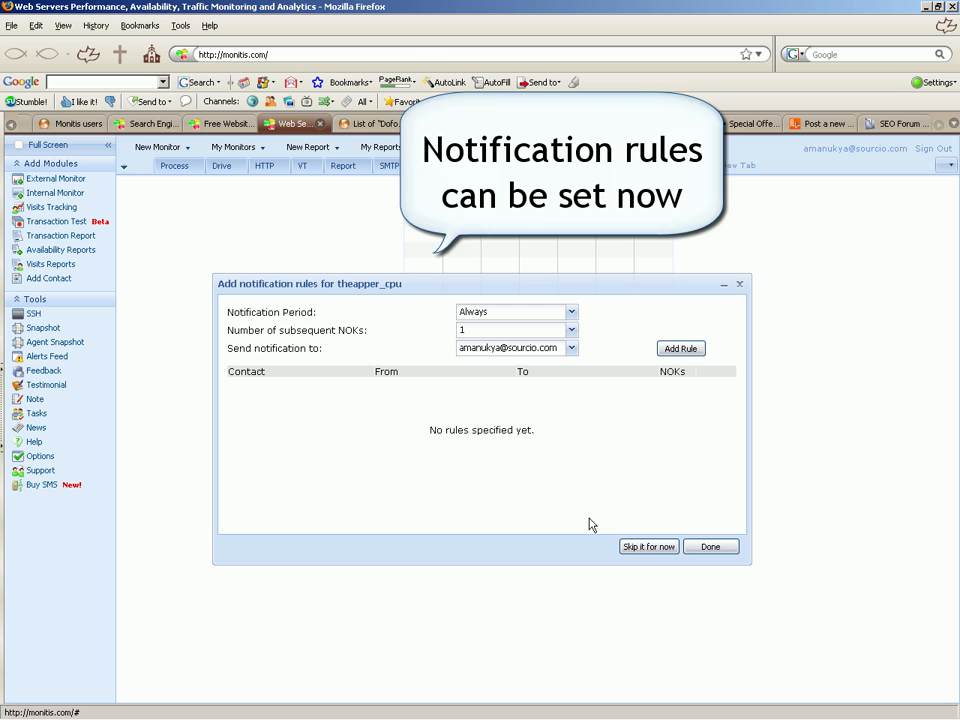
# Choose the contact and save the two rules: always after 2 NOKs, and Monday 01:00 to Sunday 02:00.
pyautogui.click(572, 348)
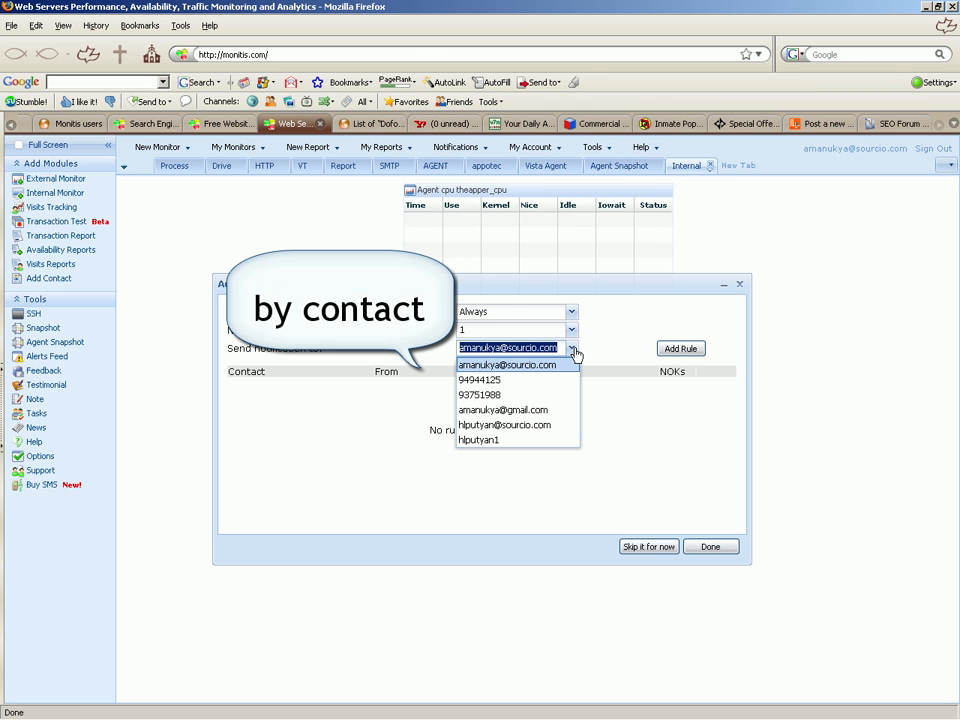
pyautogui.click(504, 408)
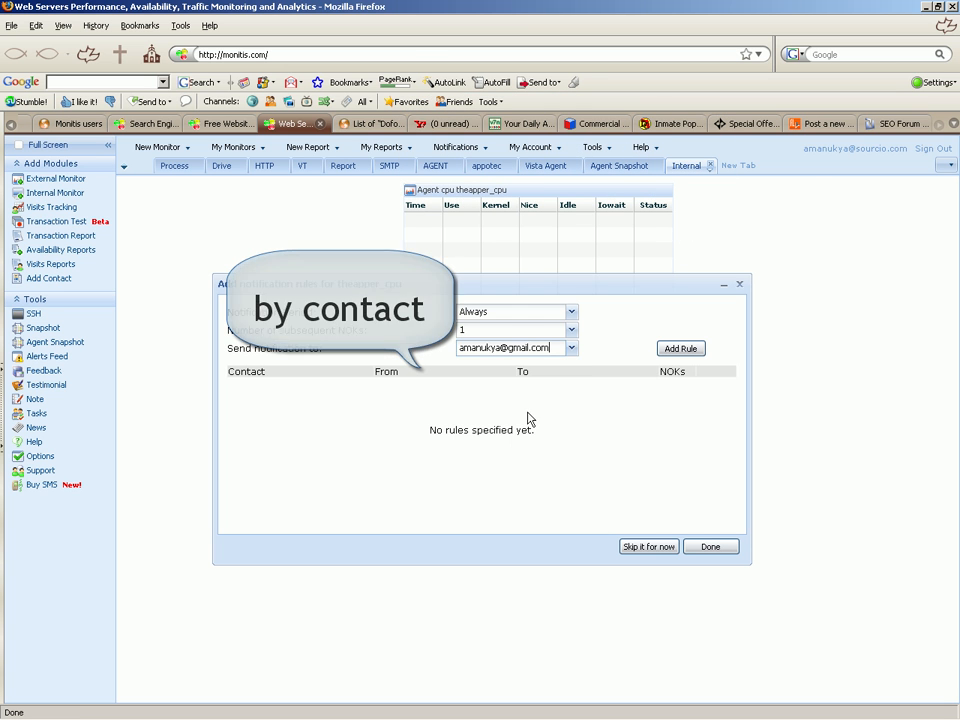
pyautogui.click(572, 312)
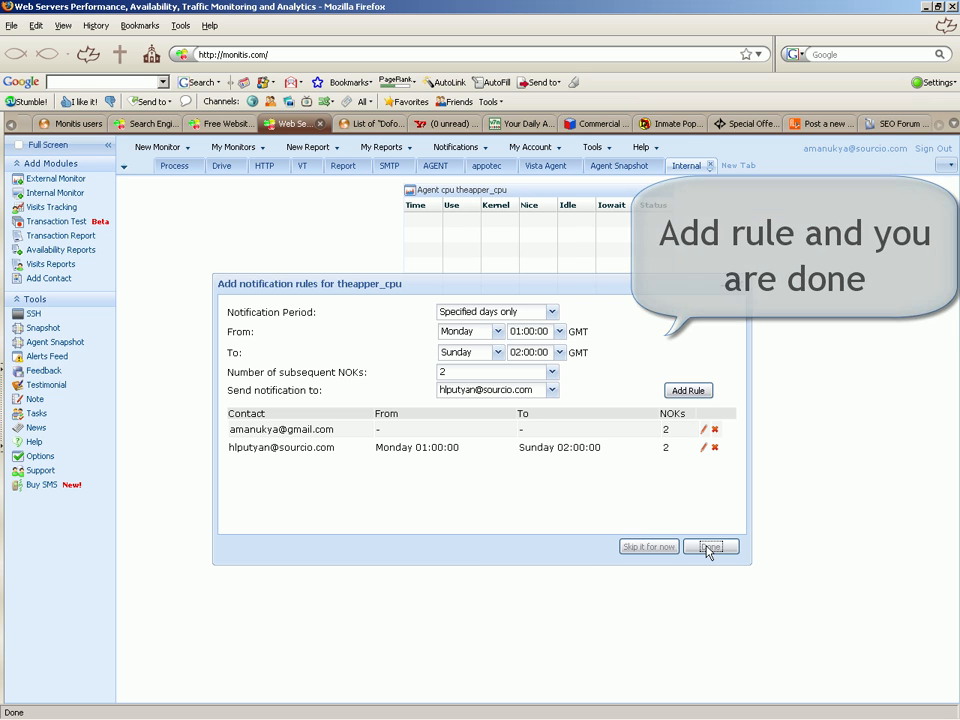
pyautogui.click(710, 546)
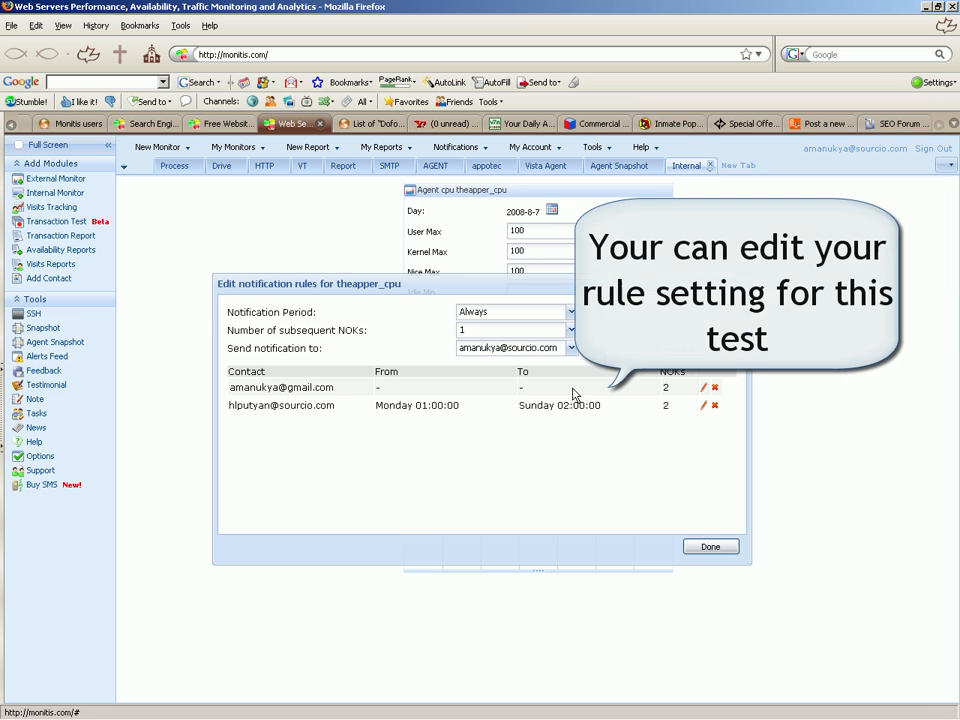
pyautogui.click(710, 546)
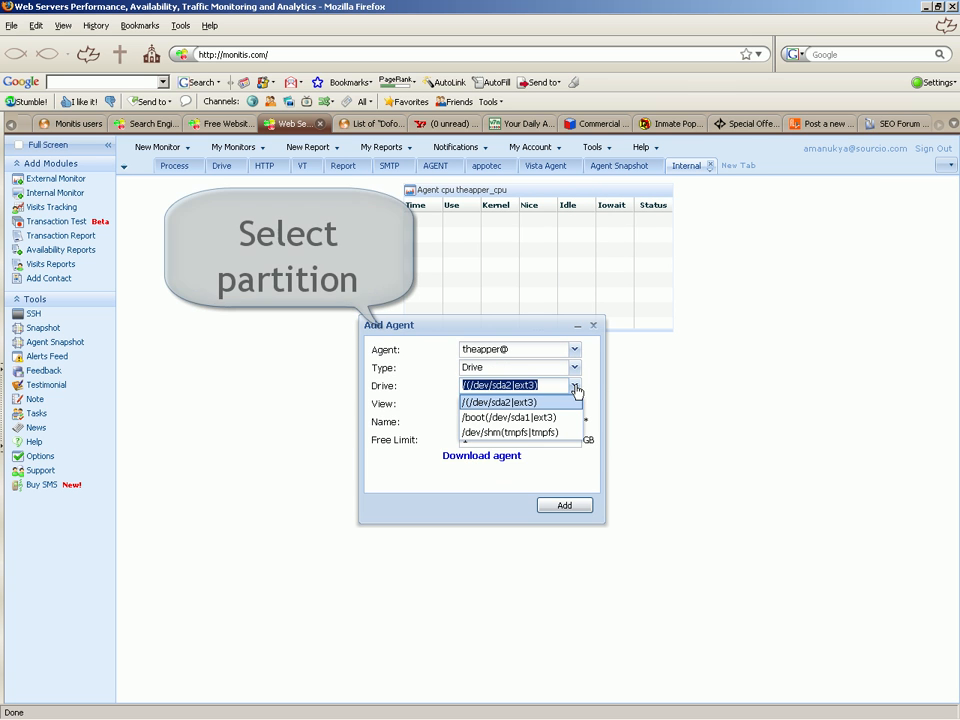
# Add a drive check on /boot(/dev/sda1)ext3 named theapper_boot for the theapper agent.
pyautogui.click(496, 420)
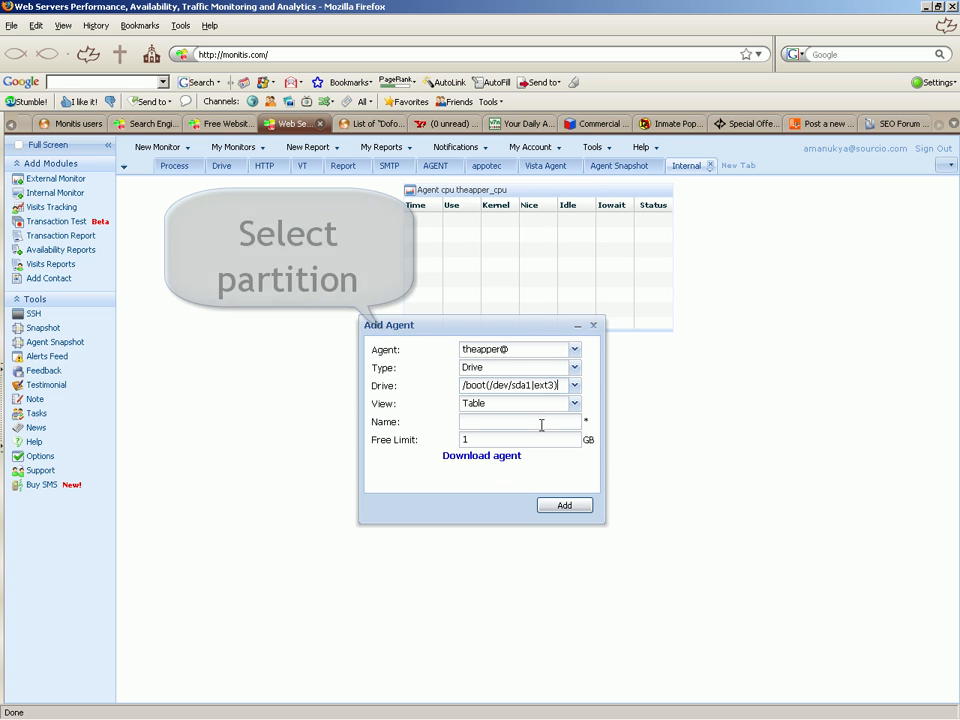
pyautogui.click(564, 504)
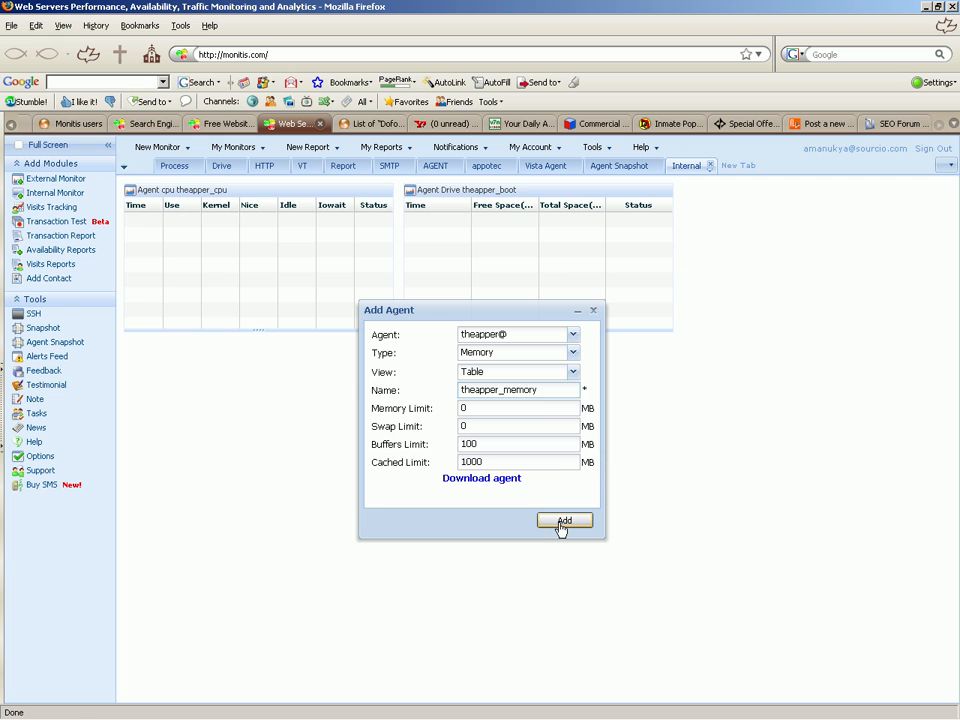
# Add the theapper_memory check with memory/swap limits 0, buffers 100 and cached 1000 MB.
pyautogui.click(564, 520)
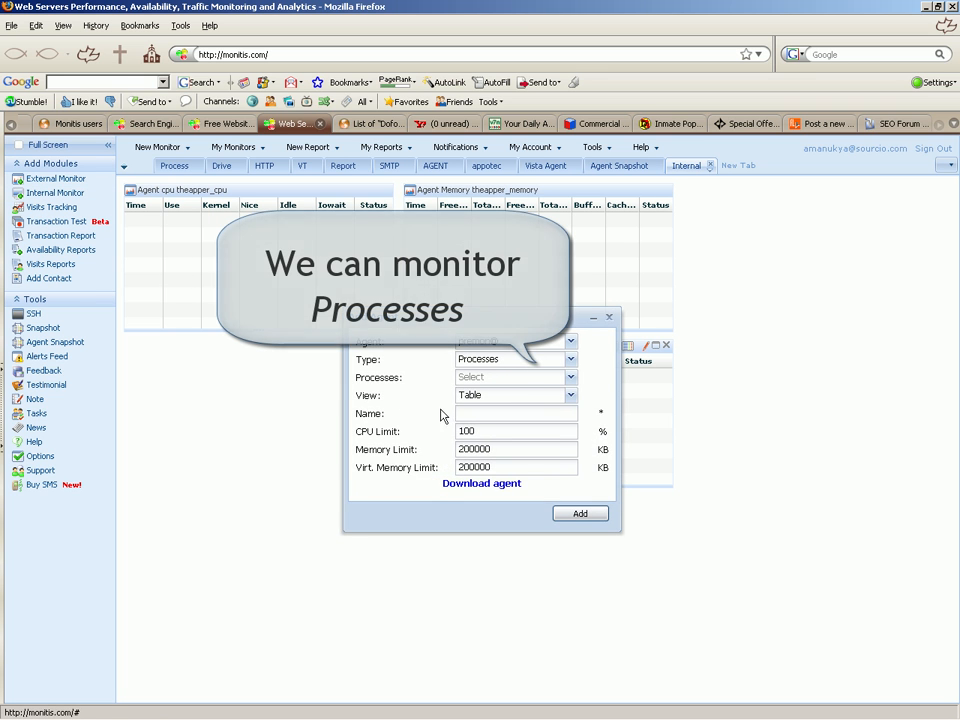
# Add a processes check named theapper_agent watching monitis, then choose Load Average as the next check type.
pyautogui.click(516, 374)
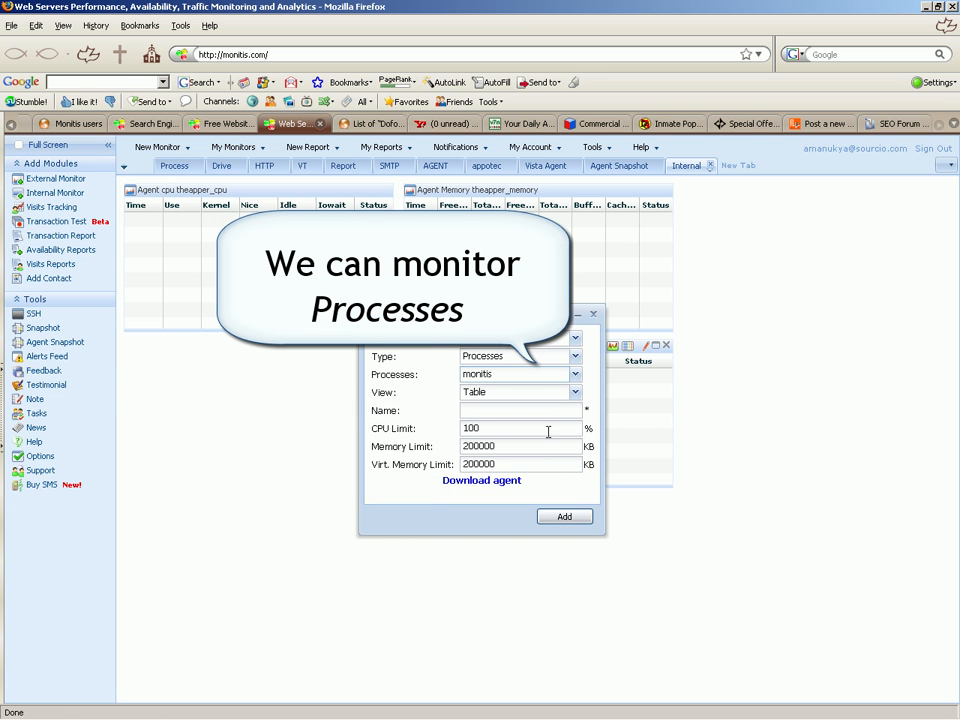
pyautogui.write('theapper')
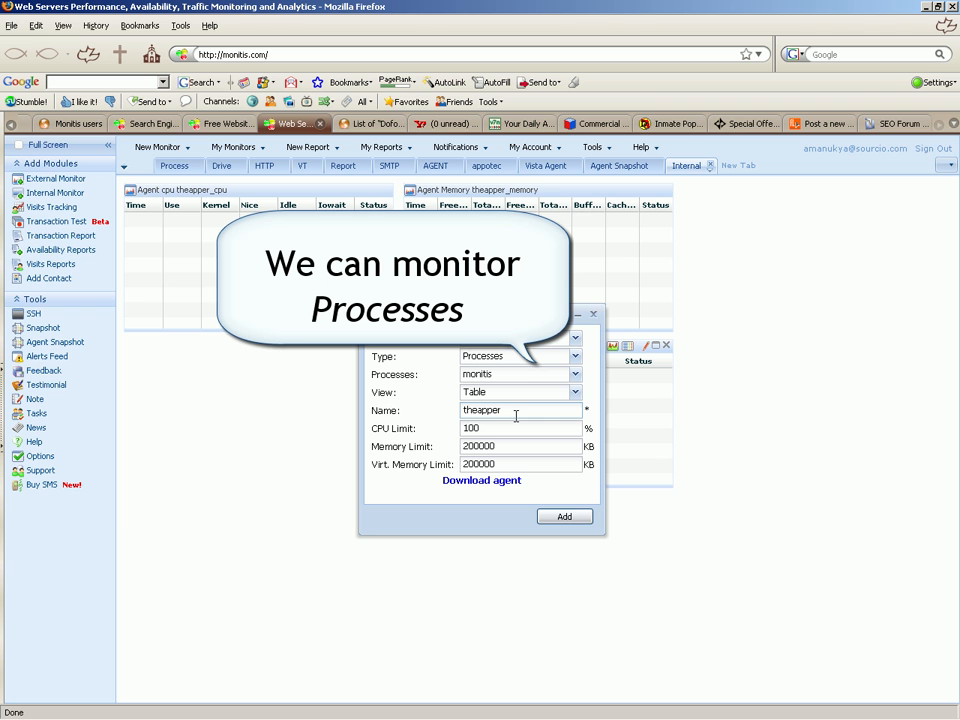
pyautogui.click(564, 516)
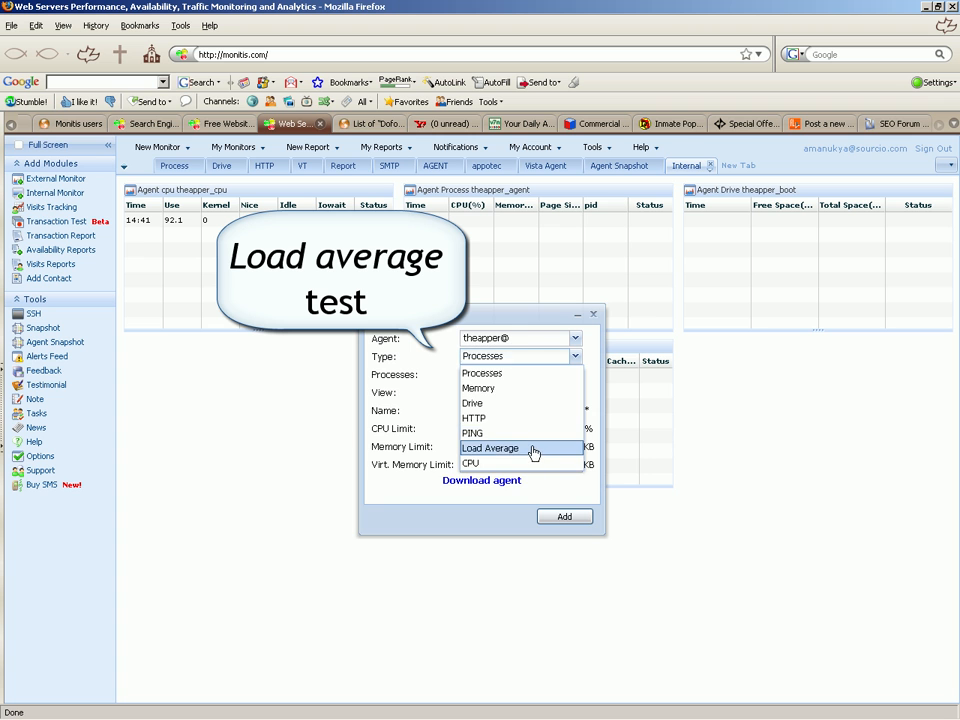
pyautogui.click(490, 448)
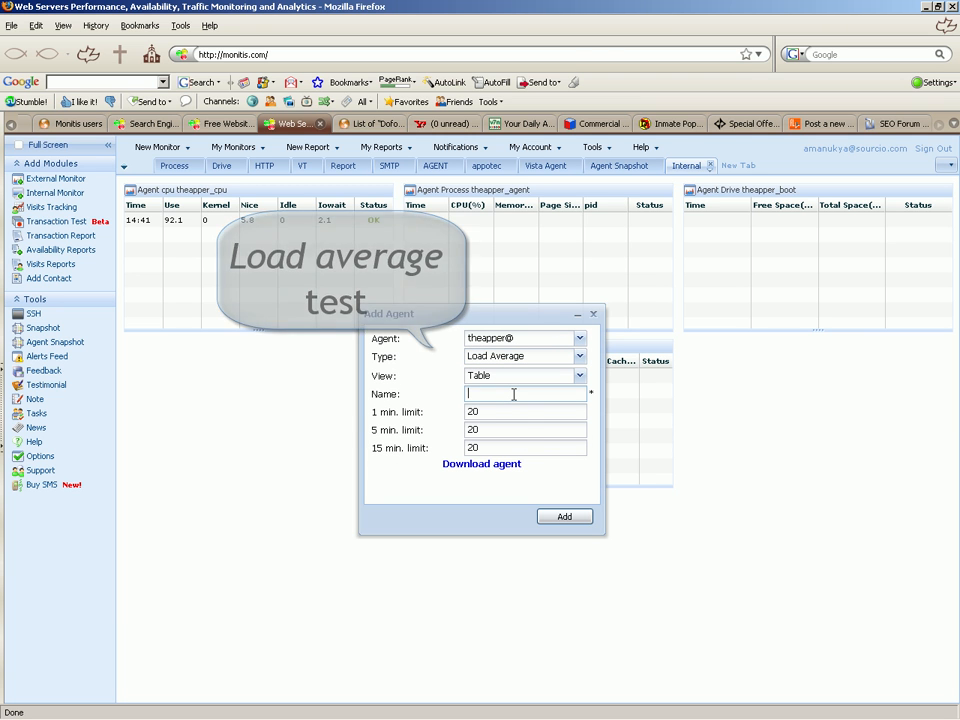